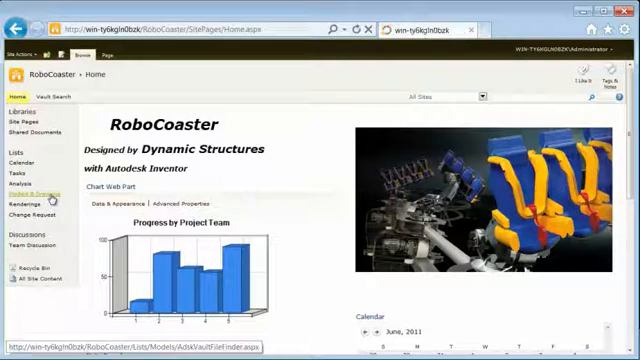
Navigate to the Models & Drawings library from the RoboCoaster Quick Launch.
left_click(40, 196)
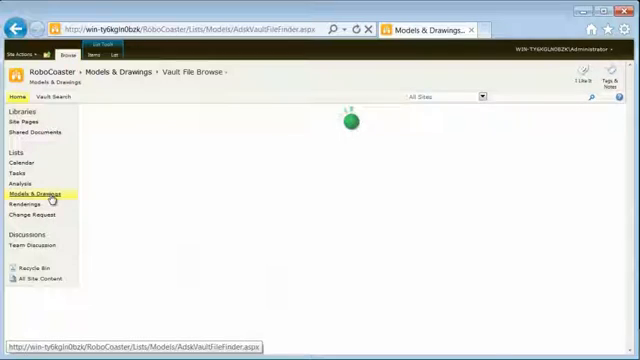
left_click(38, 192)
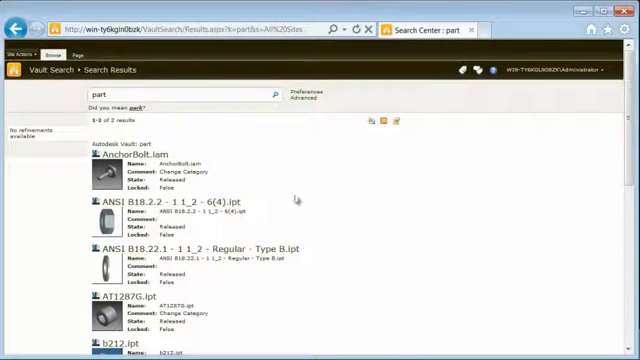
Scroll the 'part' search results past the Vault files to the SharePoint site pages.
scroll("down", 3)
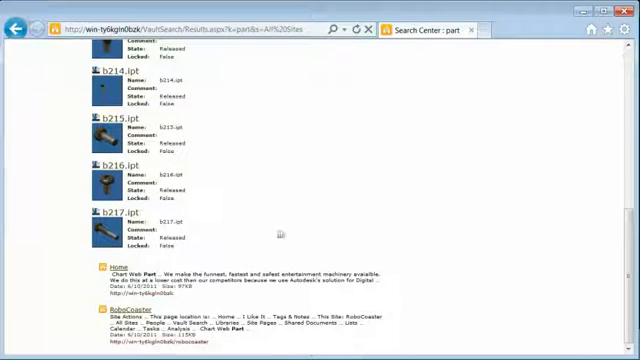
mouse_move(112, 212)
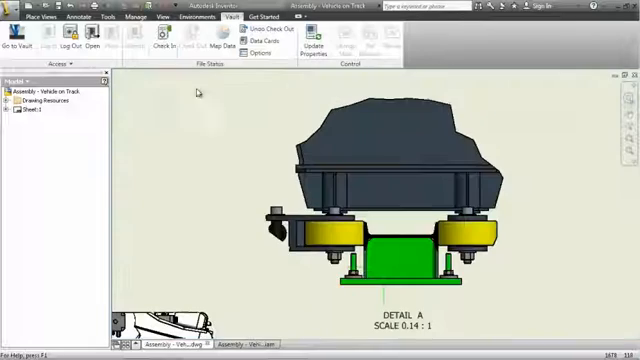
Begin the Vault Check In of the Vehicle on Track drawing and reveal its Settings options.
left_click(160, 42)
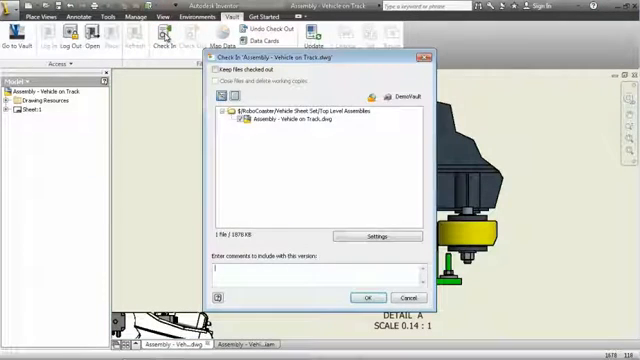
left_click(380, 236)
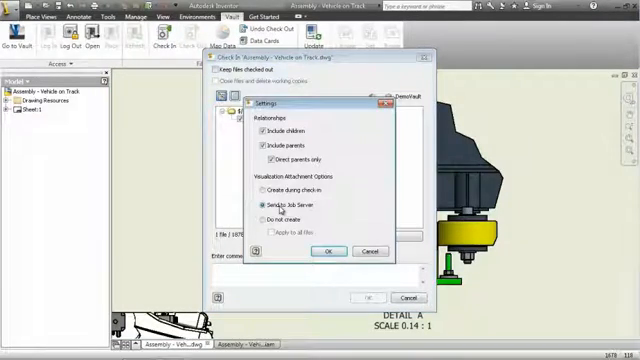